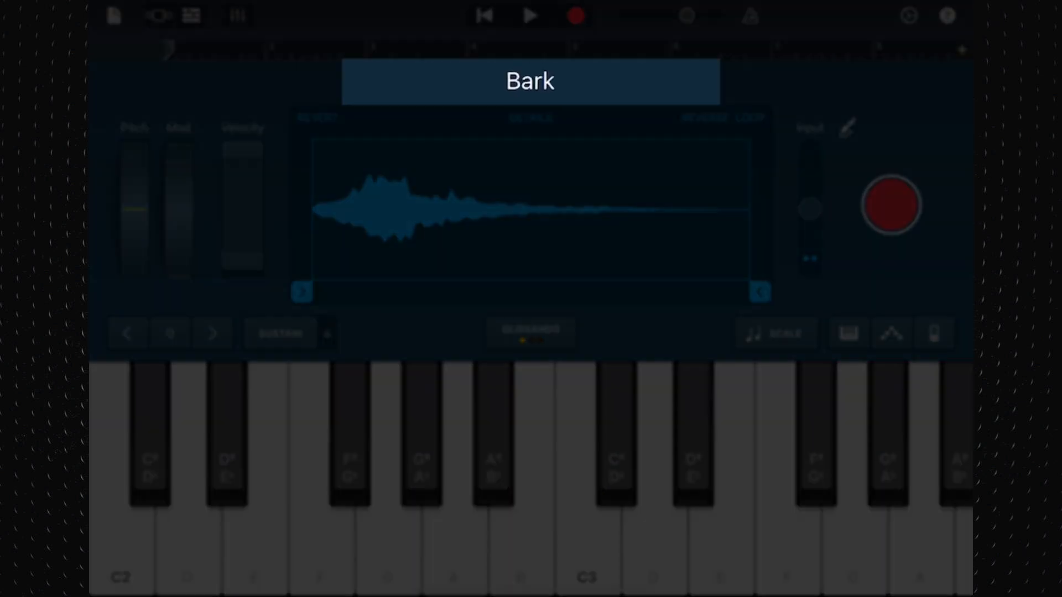
- Show the song's samples in the Sample Library and load the Bark sample
click(530, 80)
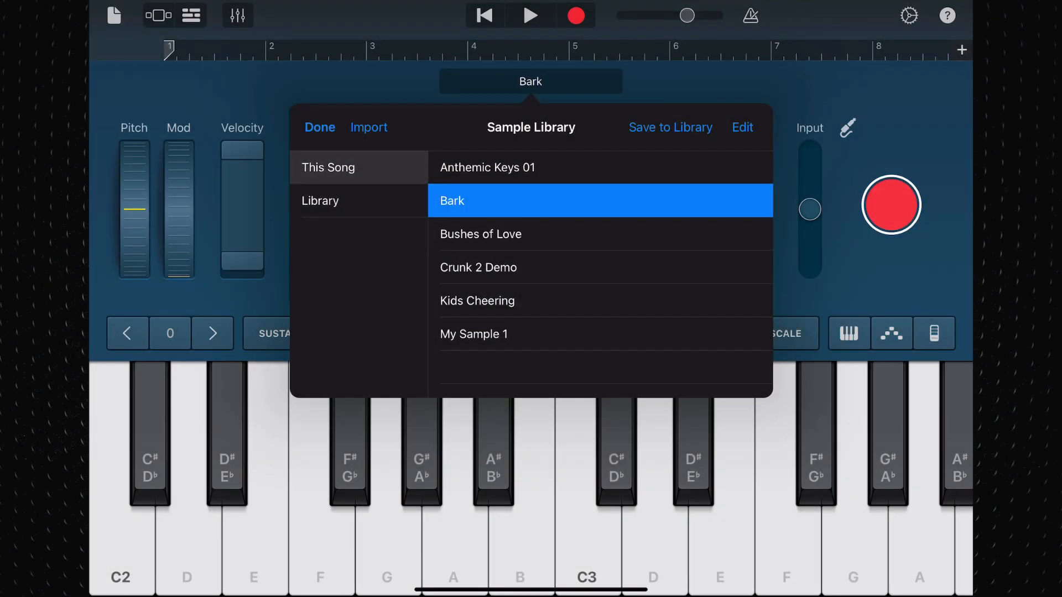
click(319, 128)
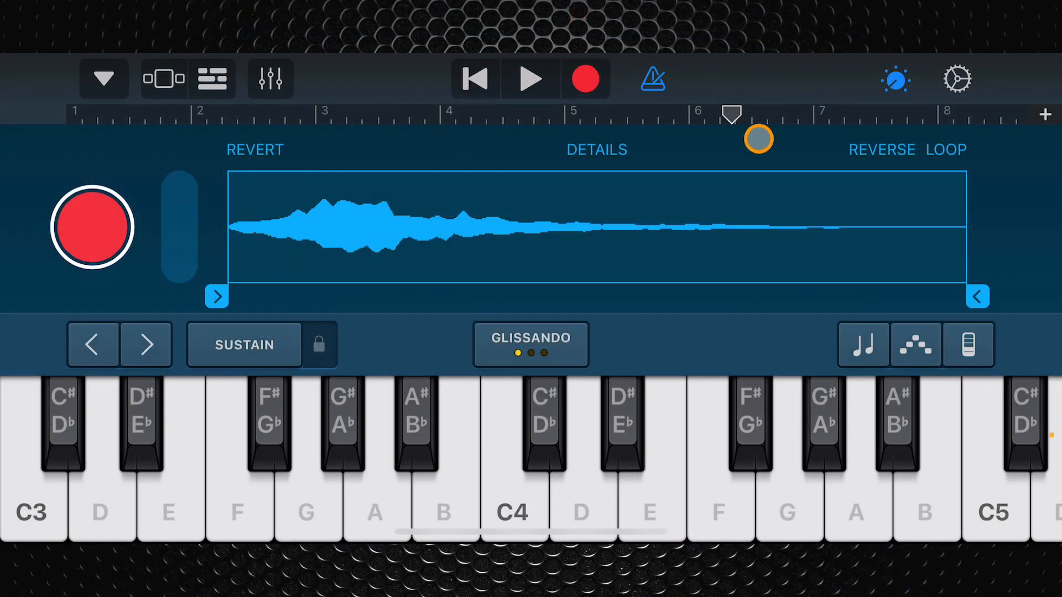
drag(758, 140, 489, 112)
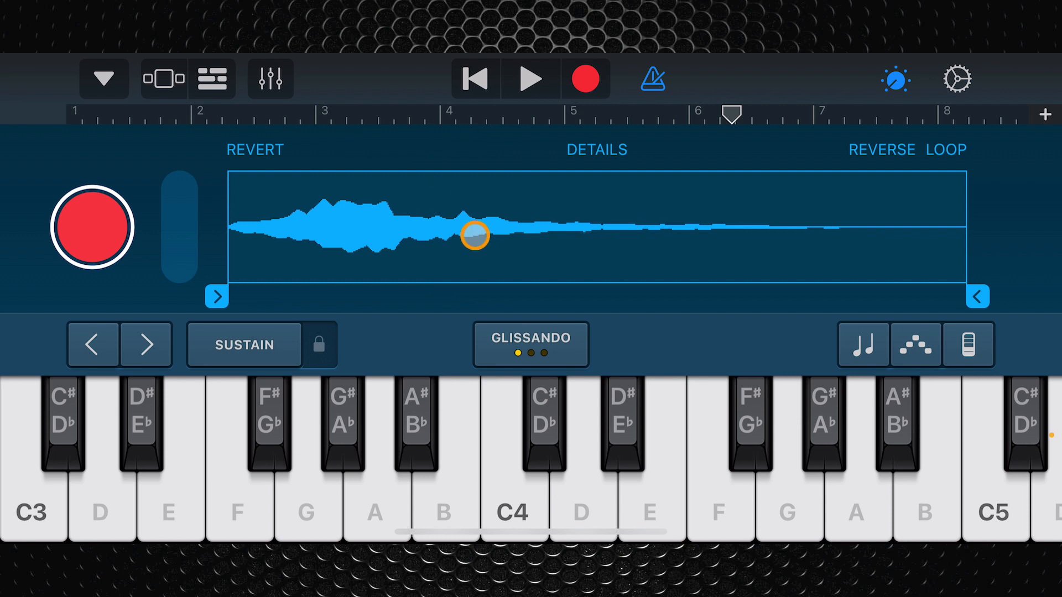
click(104, 79)
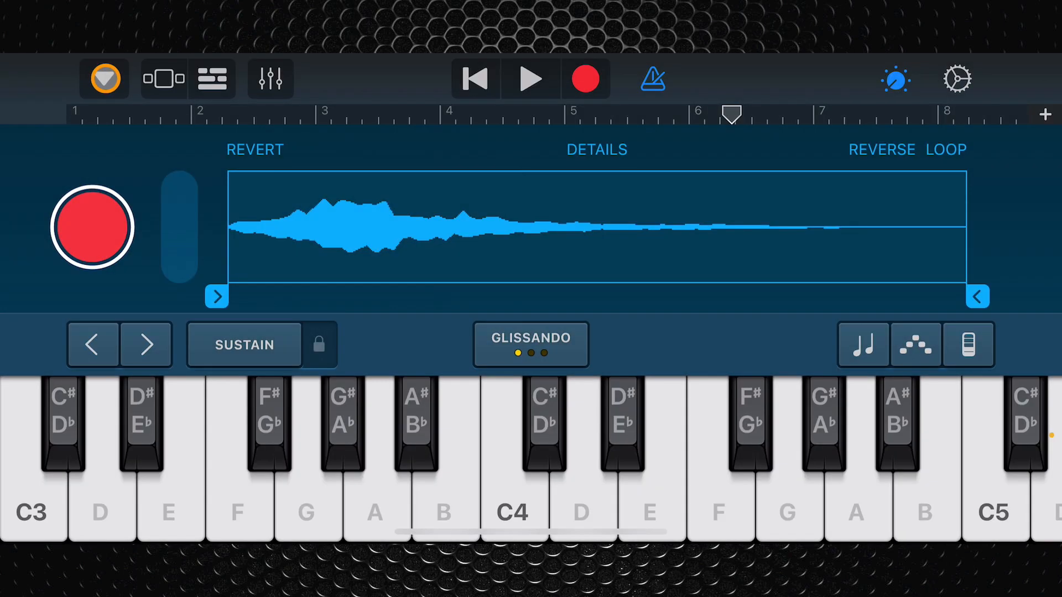
- Switch to the Sample Library from the top-left dropdown and view the Library samples
click(104, 78)
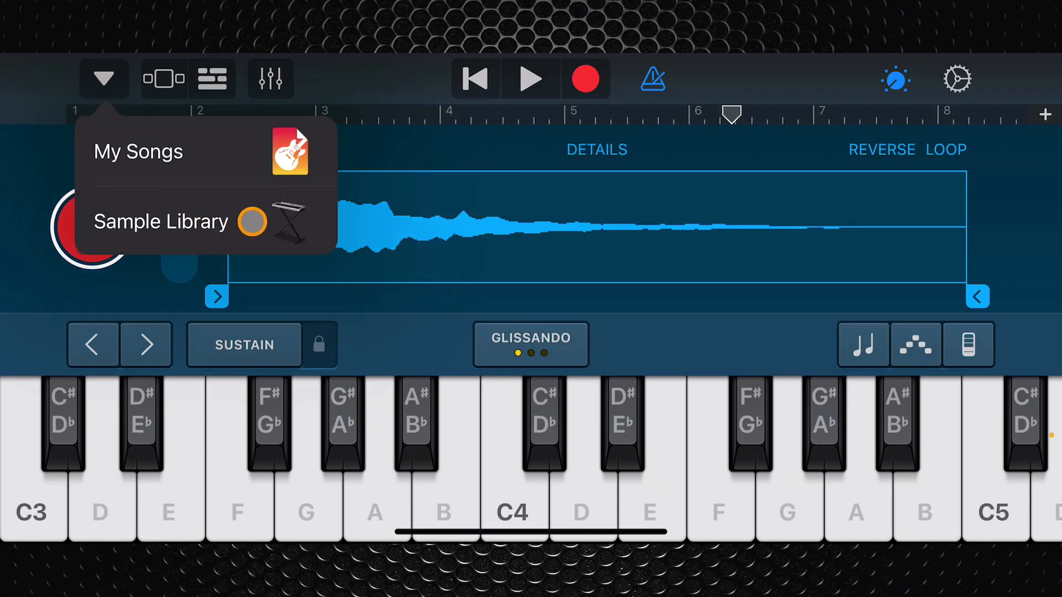
click(162, 221)
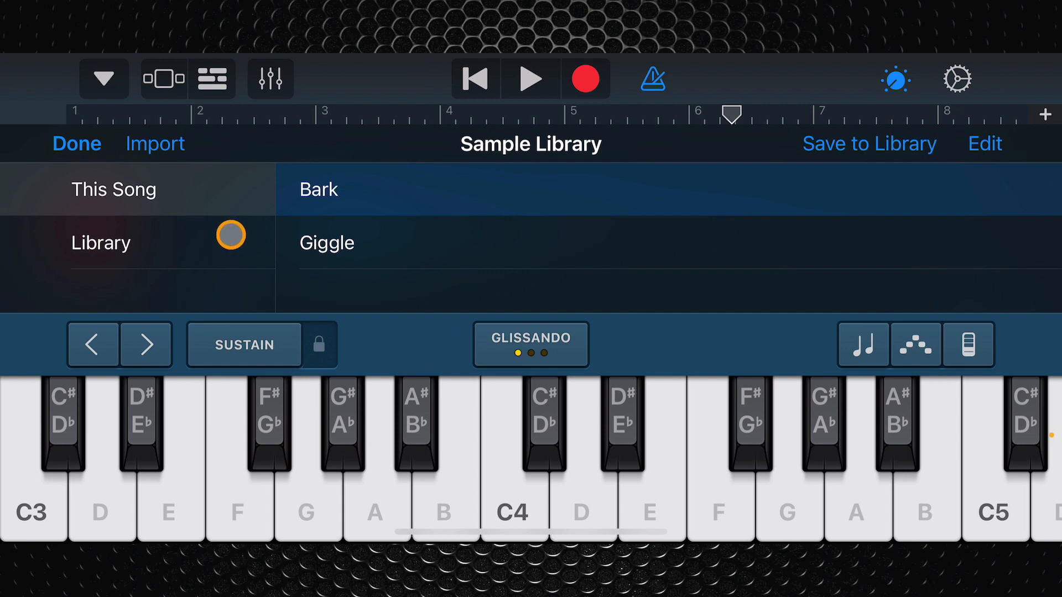
click(114, 189)
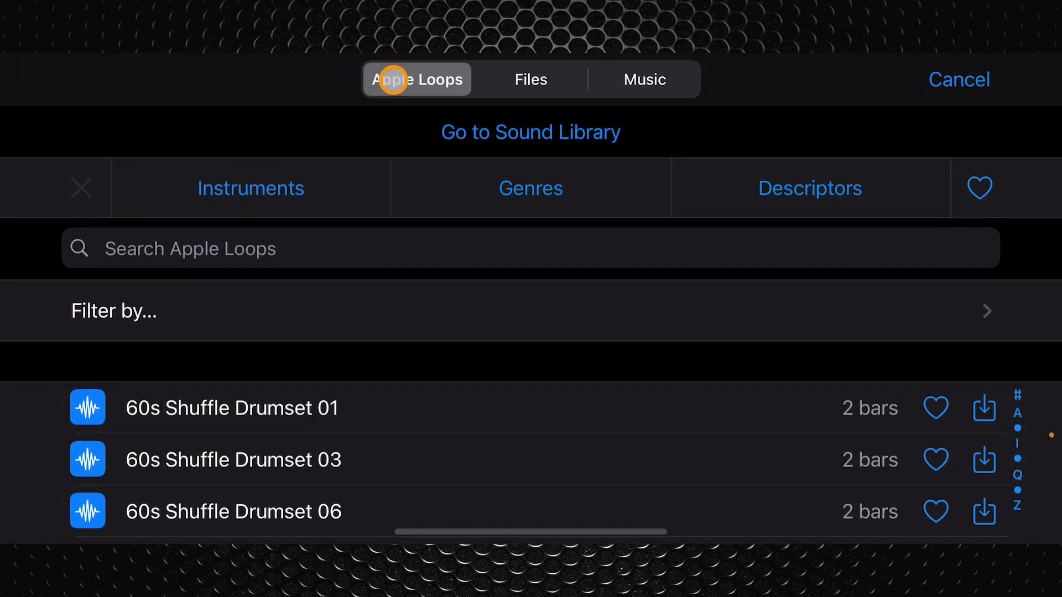
mouse_move(531, 80)
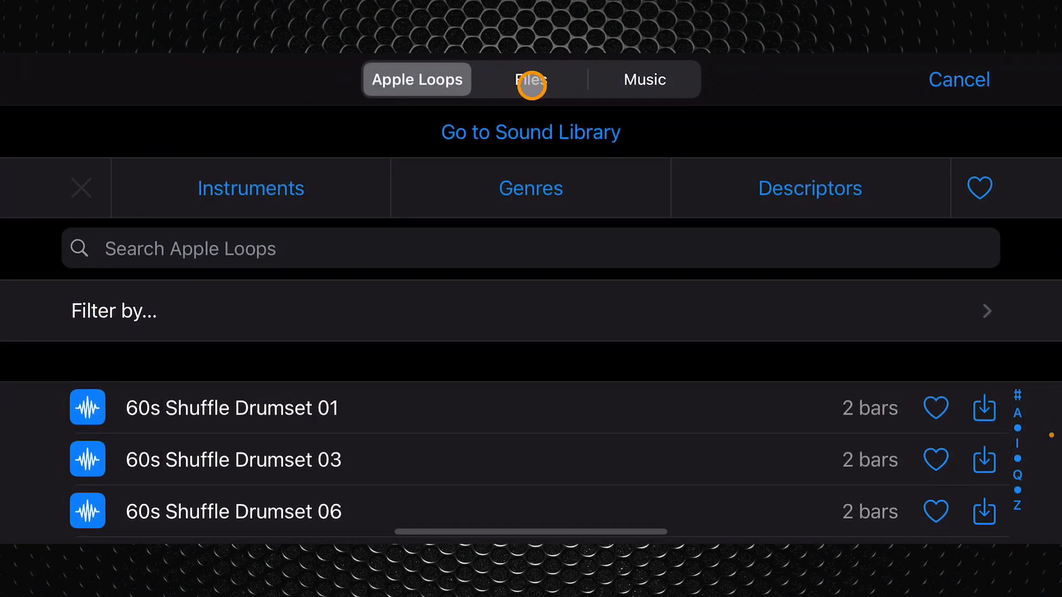